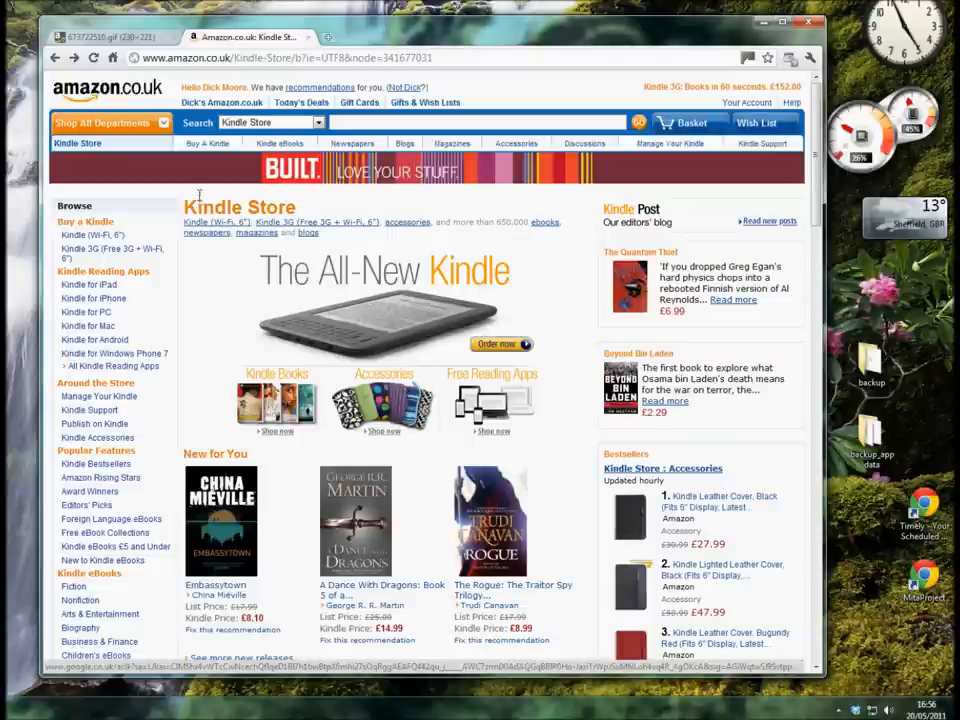
mouse_move(232, 290)
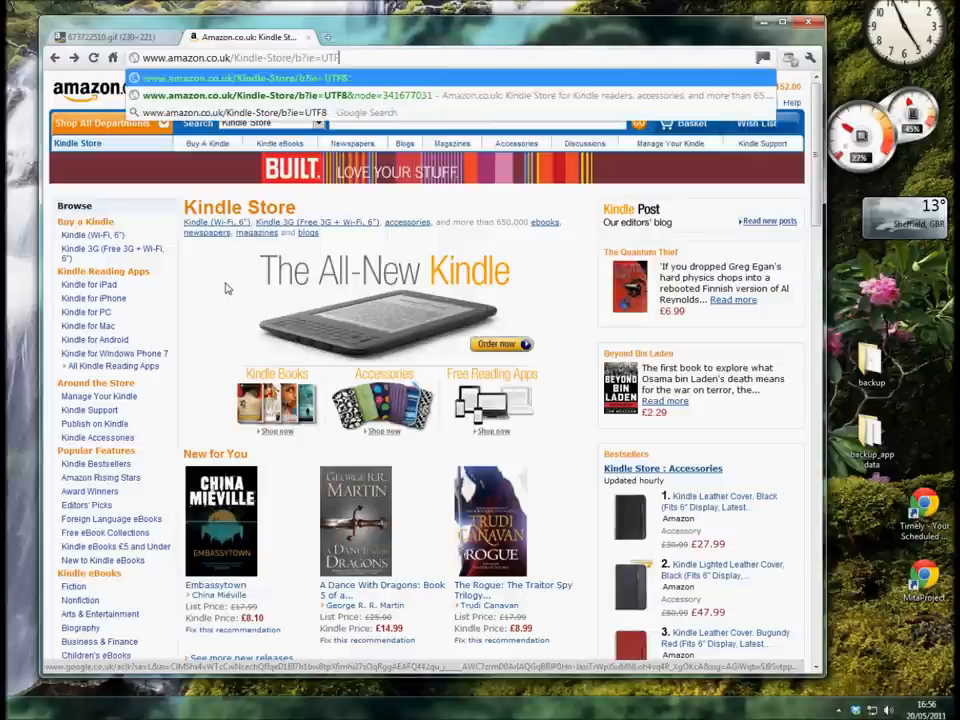
text(www.gutenberg.org)
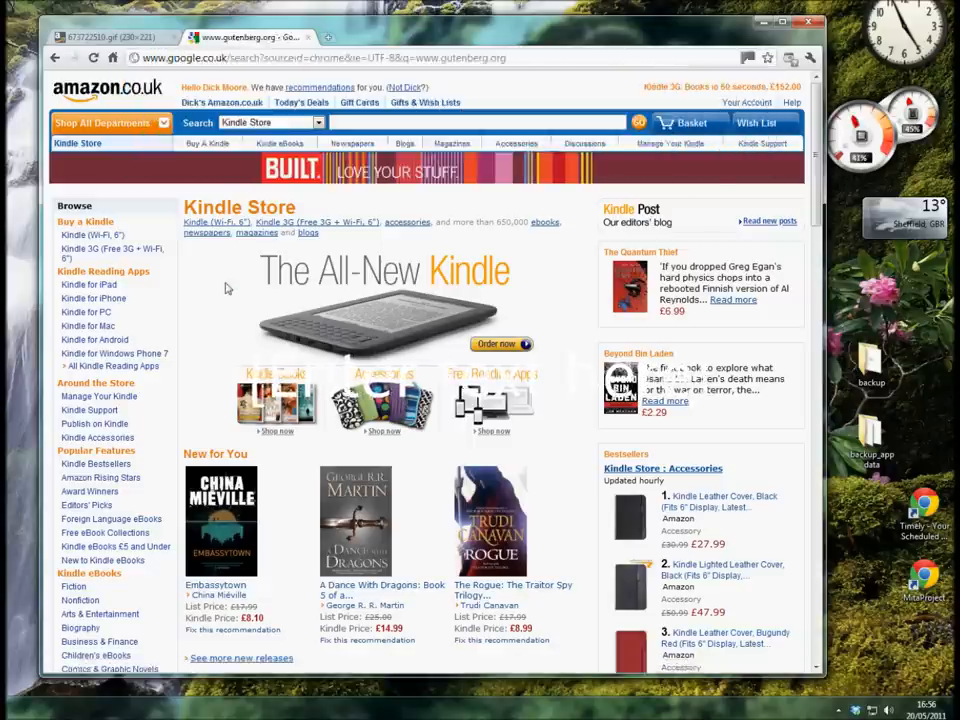
click(389, 181)
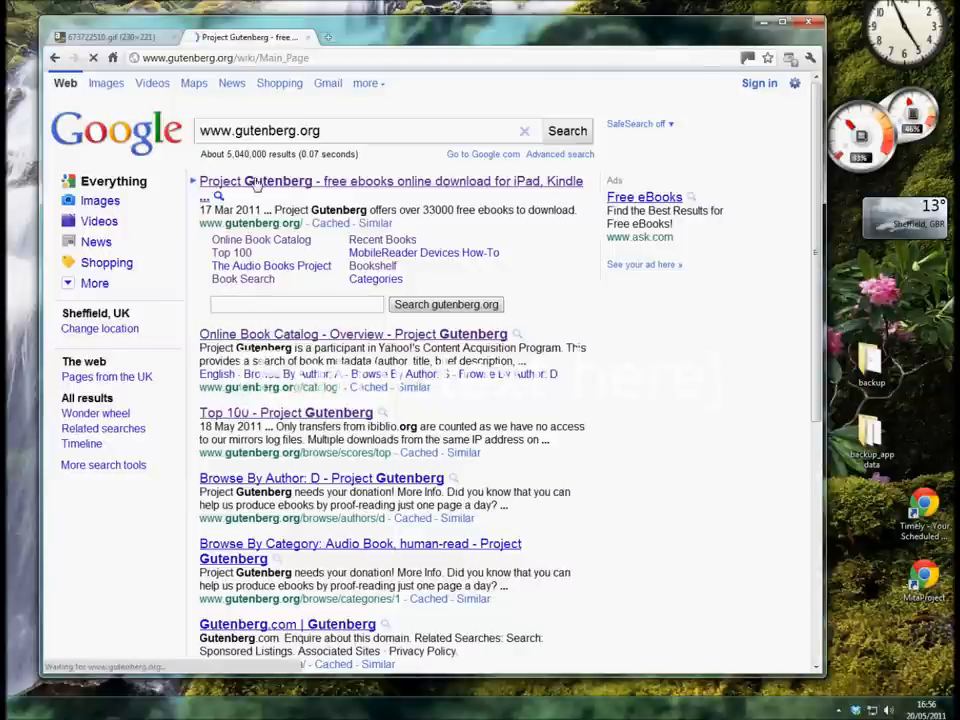
click(390, 181)
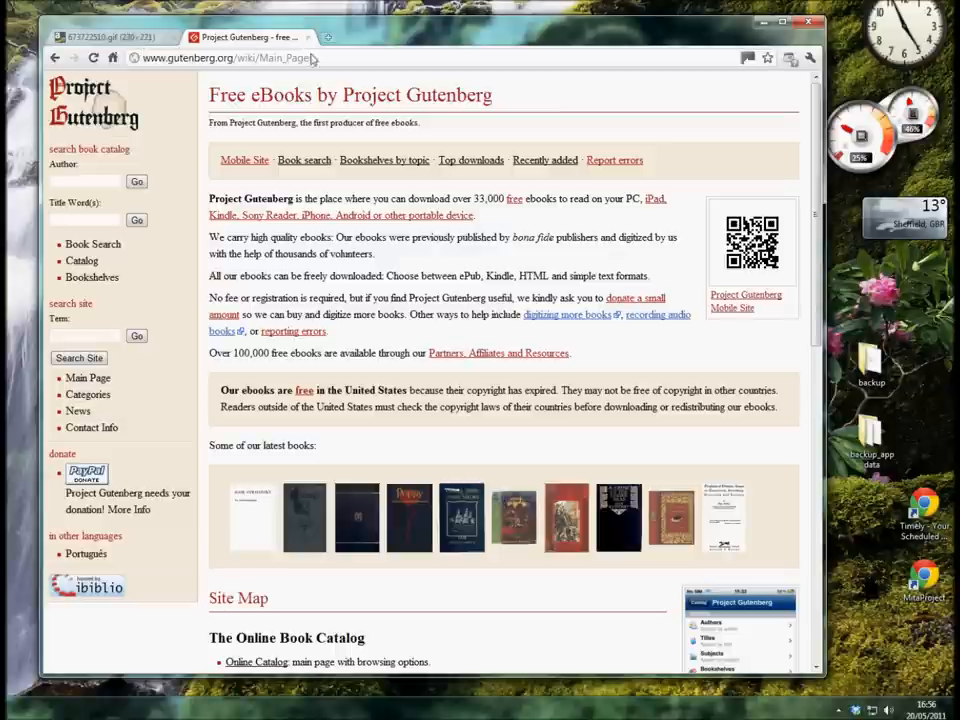
mouse_move(540, 224)
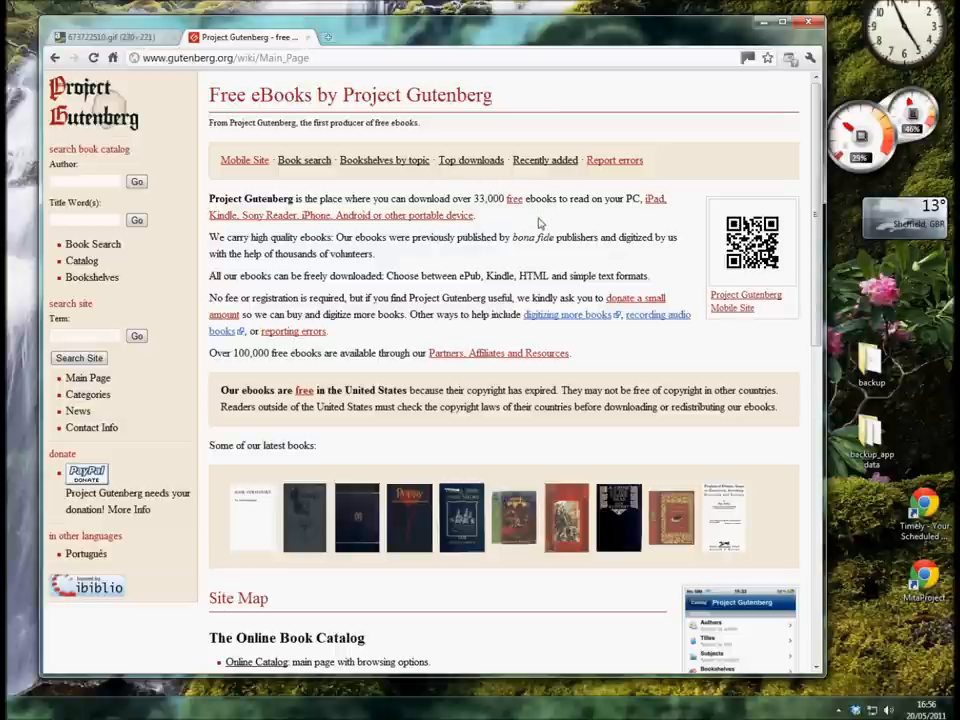
mouse_move(517, 228)
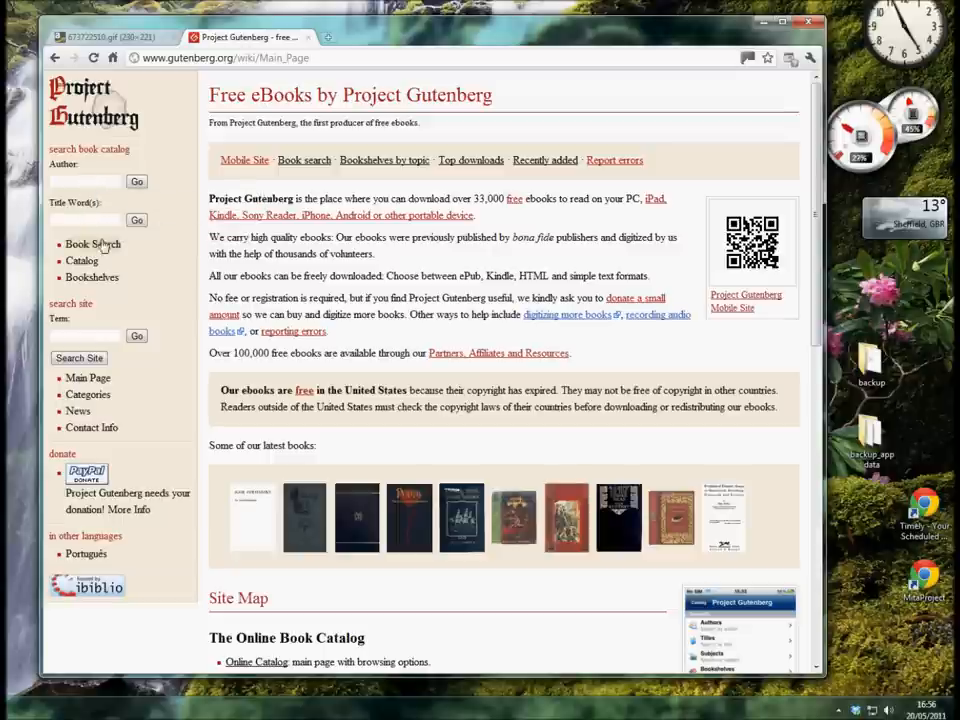
mouse_move(92, 243)
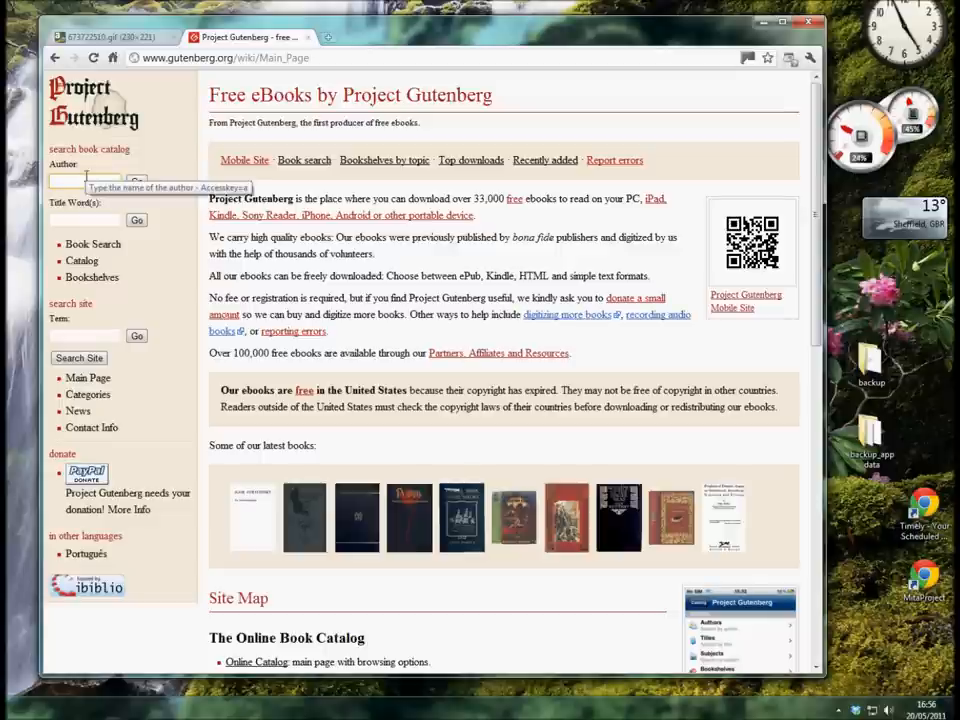
- Search the Project Gutenberg catalogue for author 'wodehouse'
text(Wod)
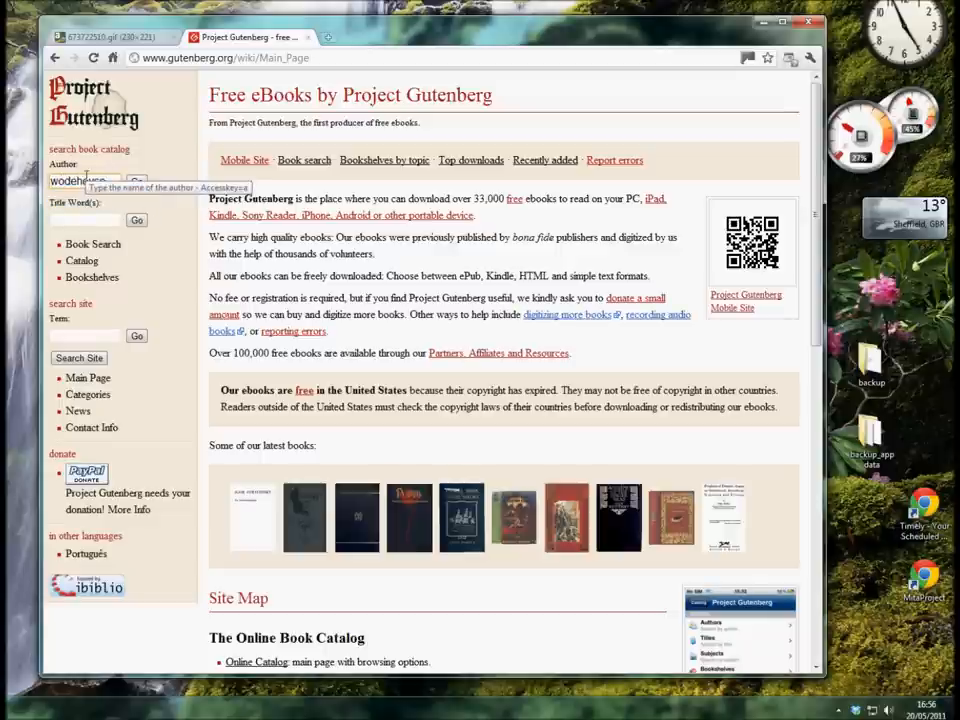
click(135, 181)
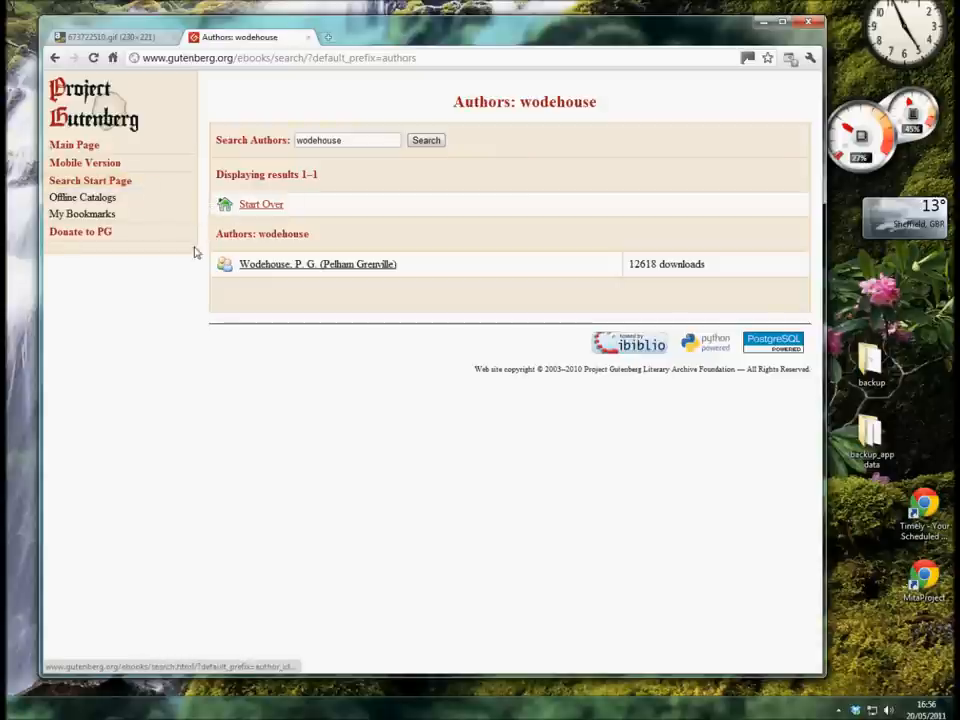
- Open Wodehouse, P. G.'s book list and select Right Ho, Jeeves
click(317, 264)
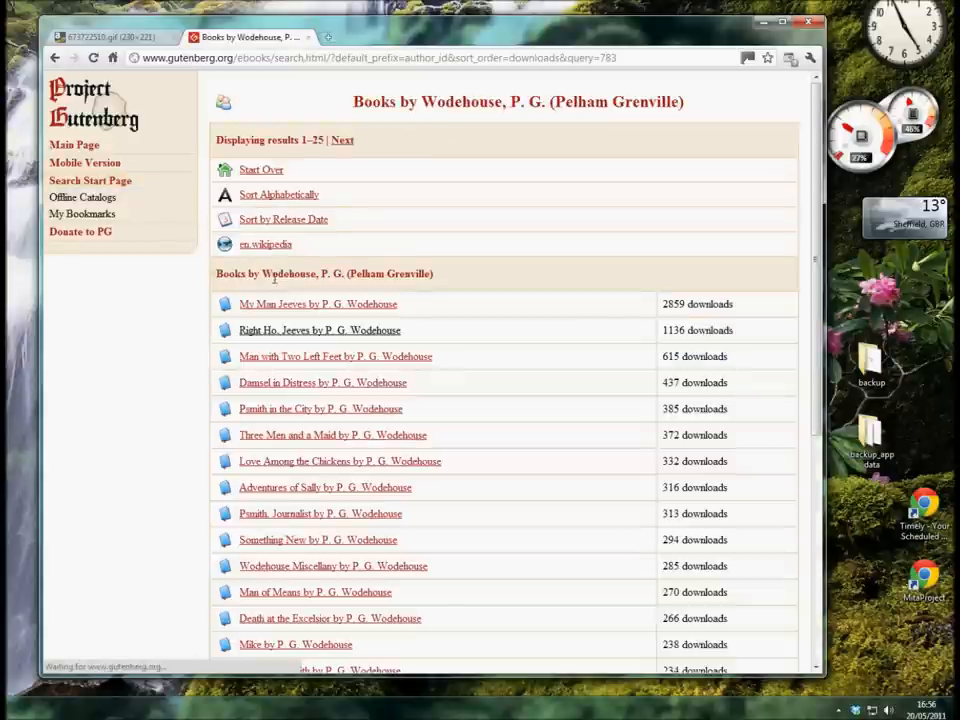
scroll(down, 3)
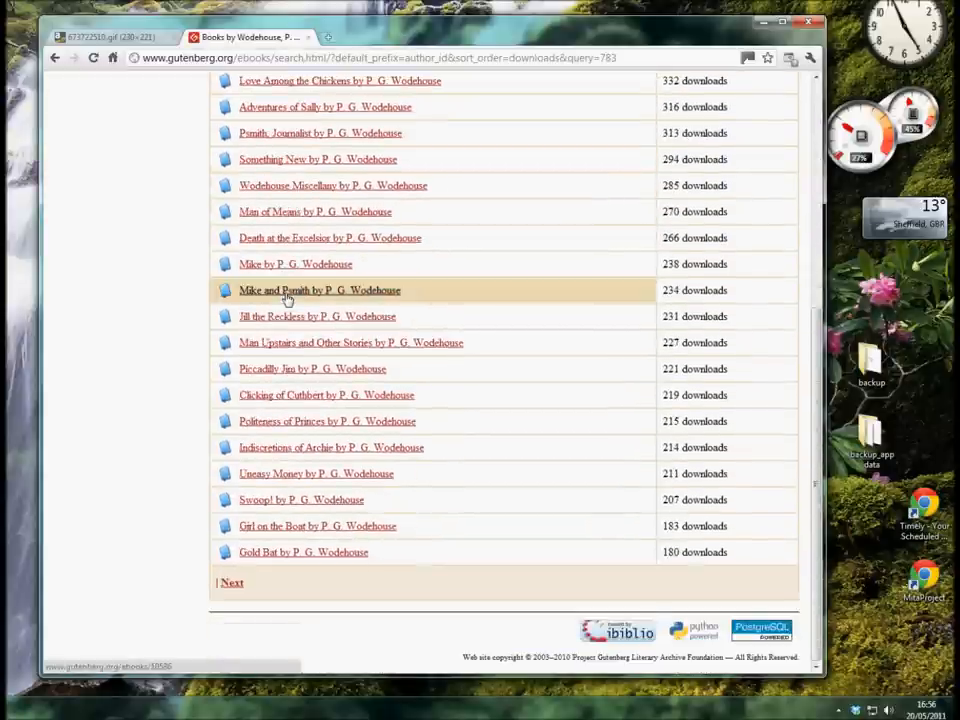
scroll(up, 3)
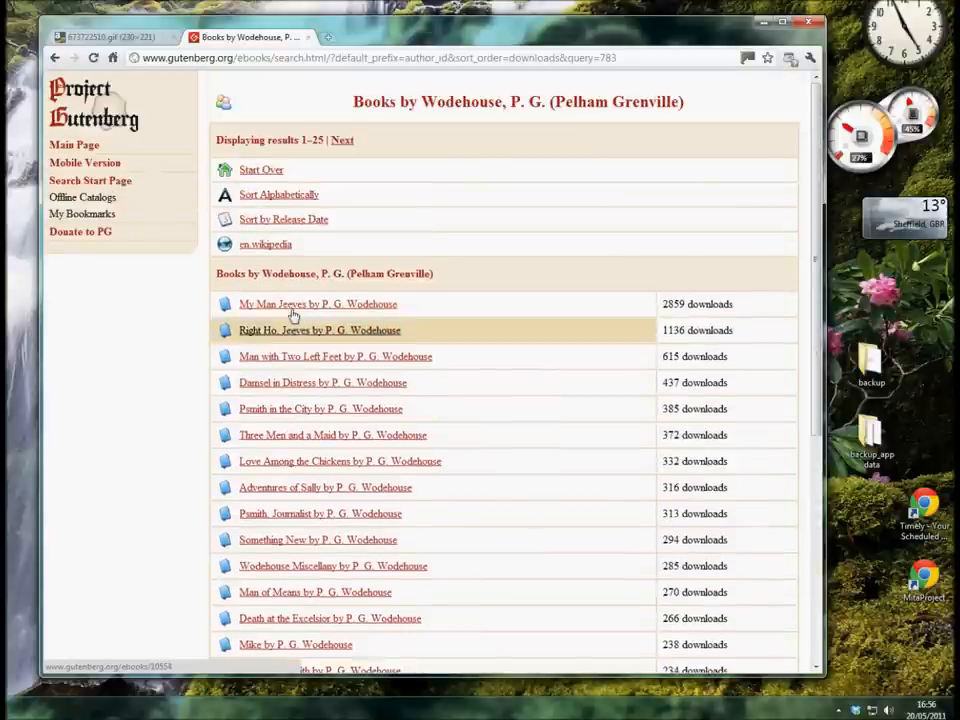
click(320, 330)
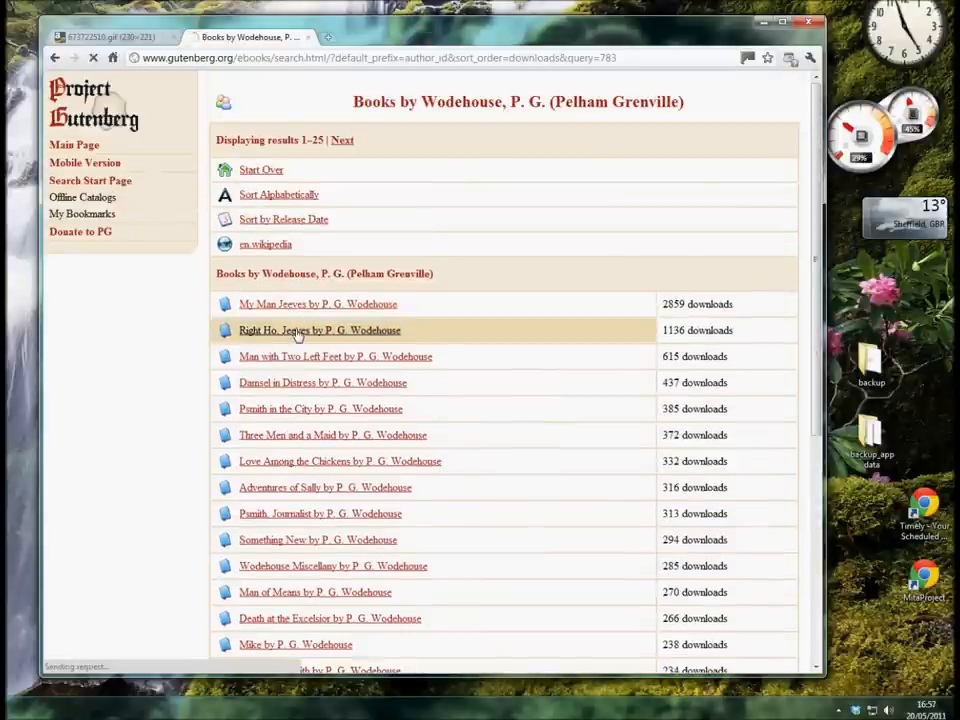
- Download Right Ho, Jeeves as Kindle (no images) .mobi file pg10554
click(319, 330)
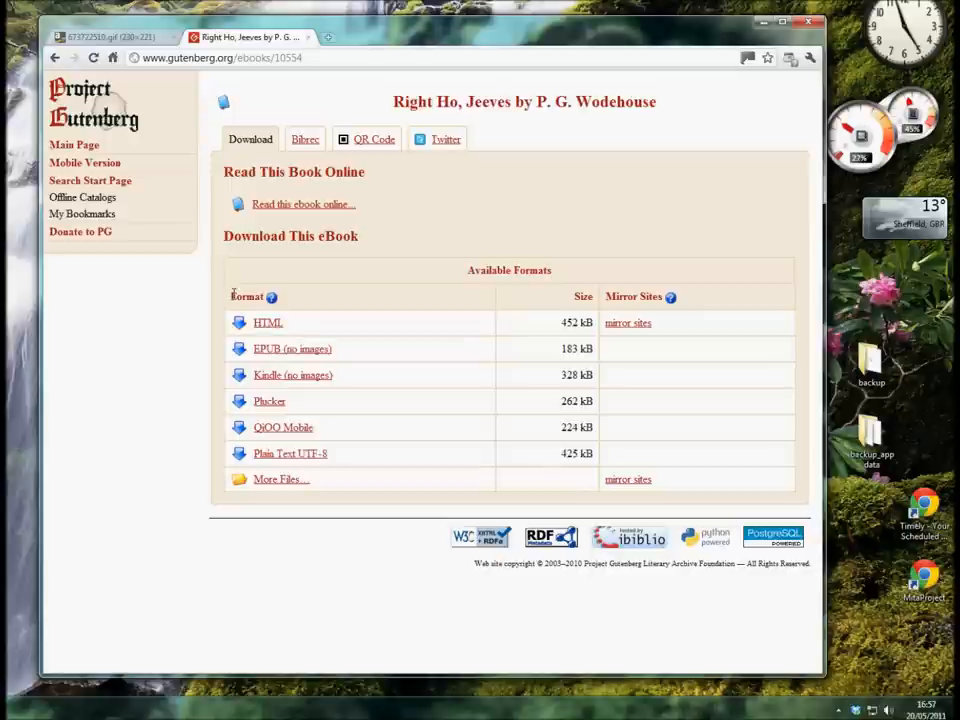
mouse_move(362, 128)
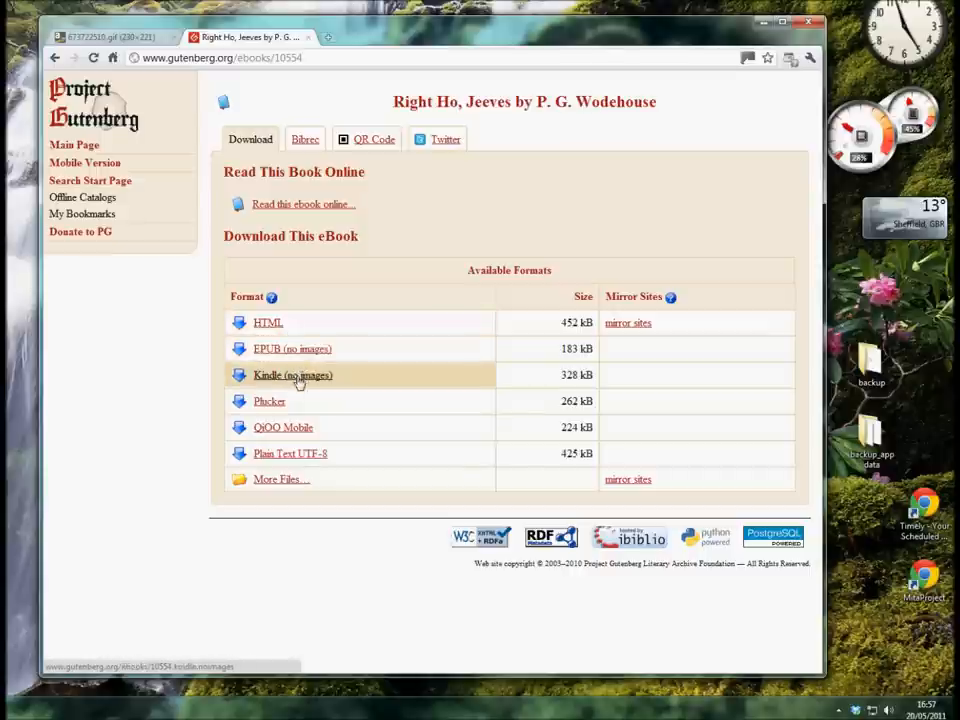
mouse_move(293, 374)
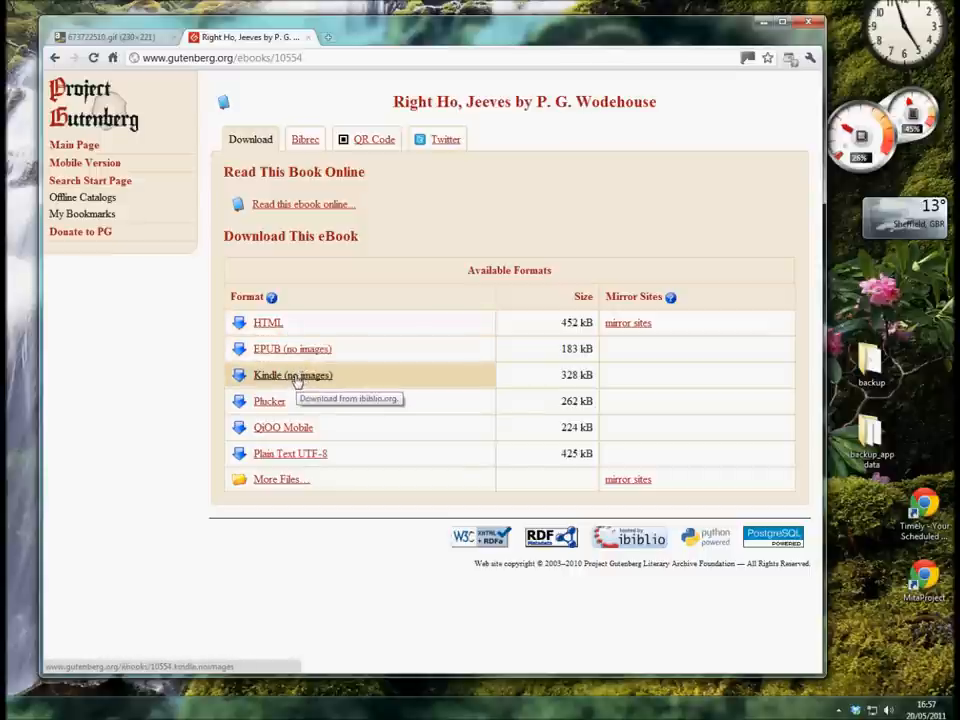
click(293, 375)
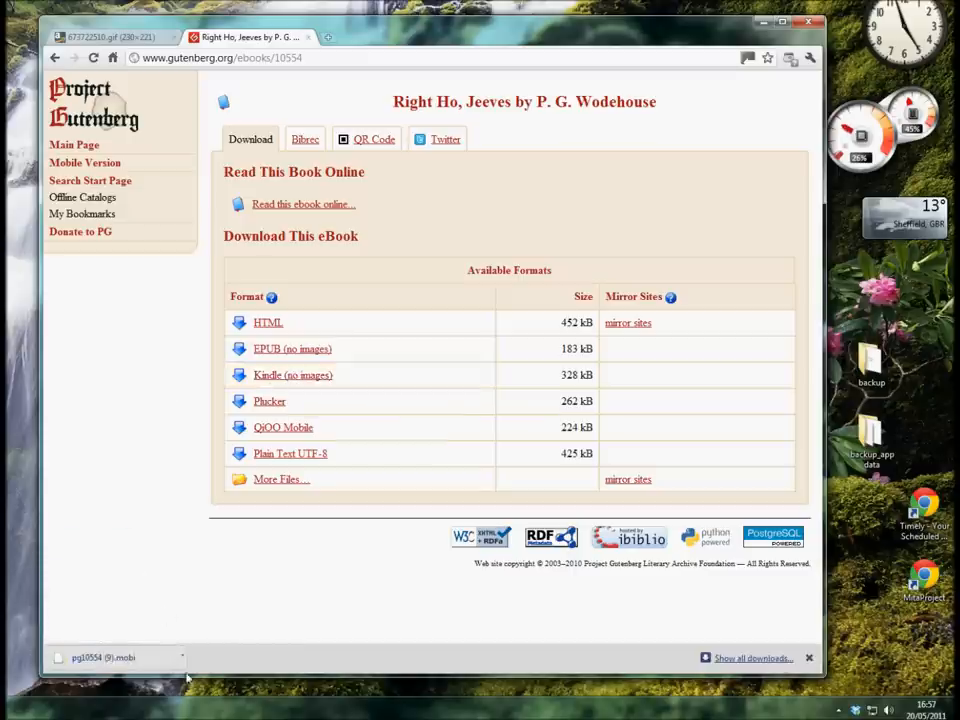
mouse_move(155, 662)
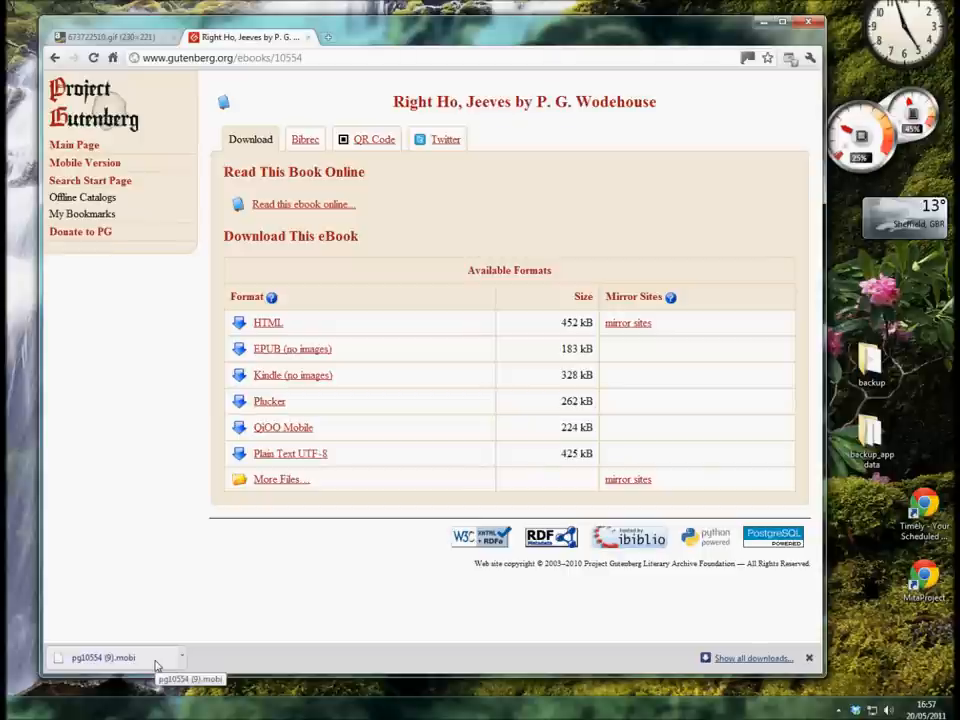
mouse_move(146, 610)
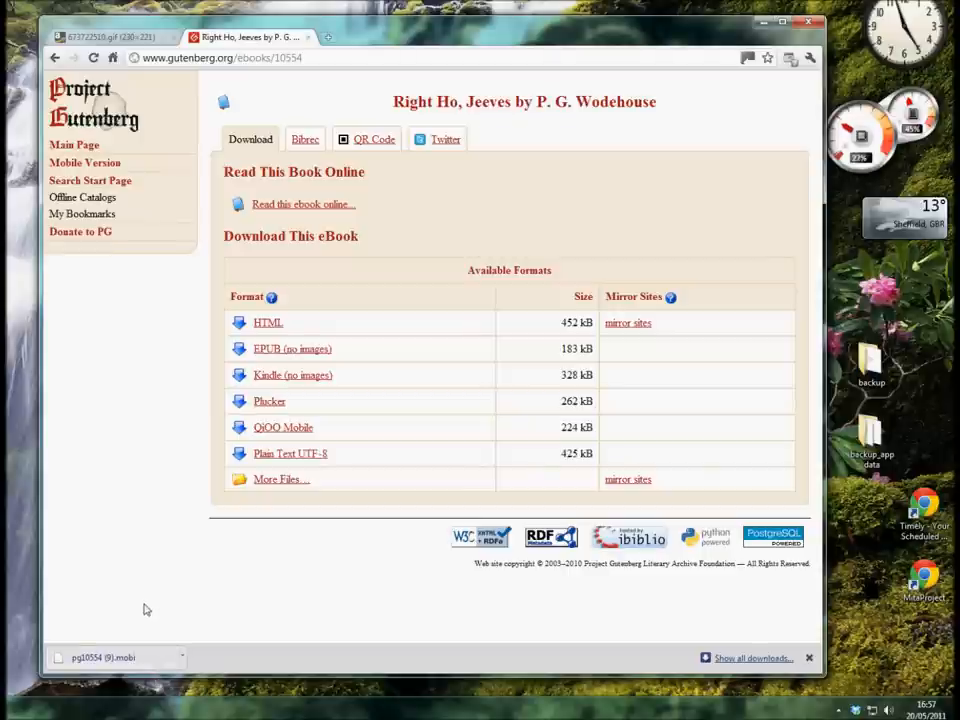
mouse_move(137, 585)
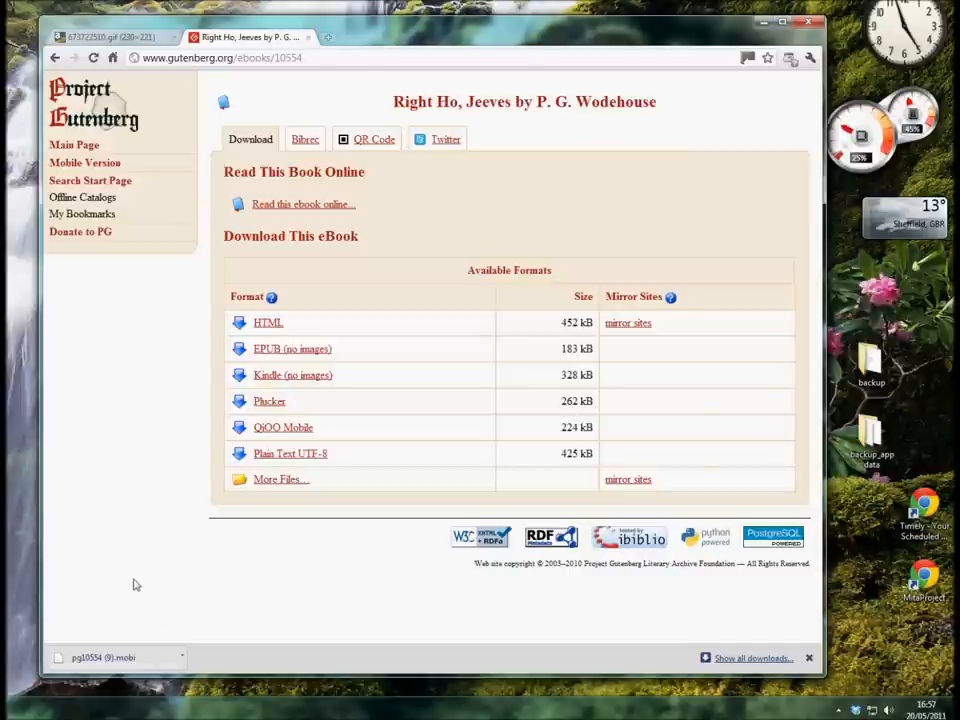